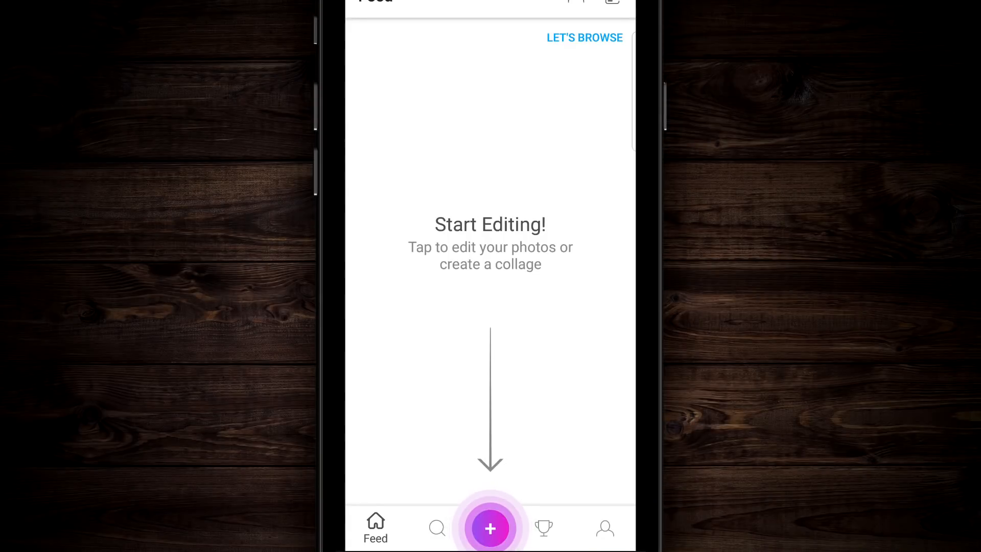
# Start a new photo edit on the dark wood plank image
pyautogui.click(490, 528)
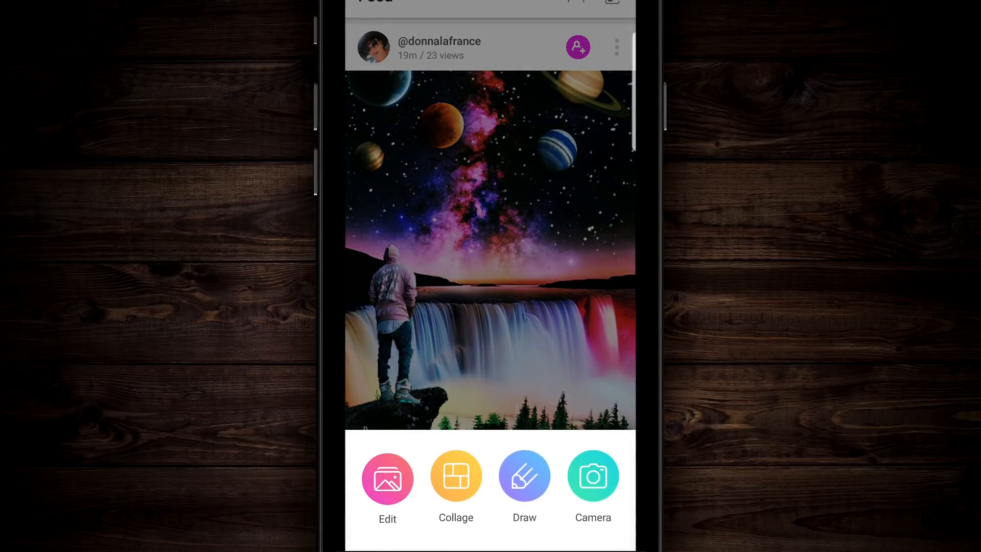
pyautogui.click(388, 475)
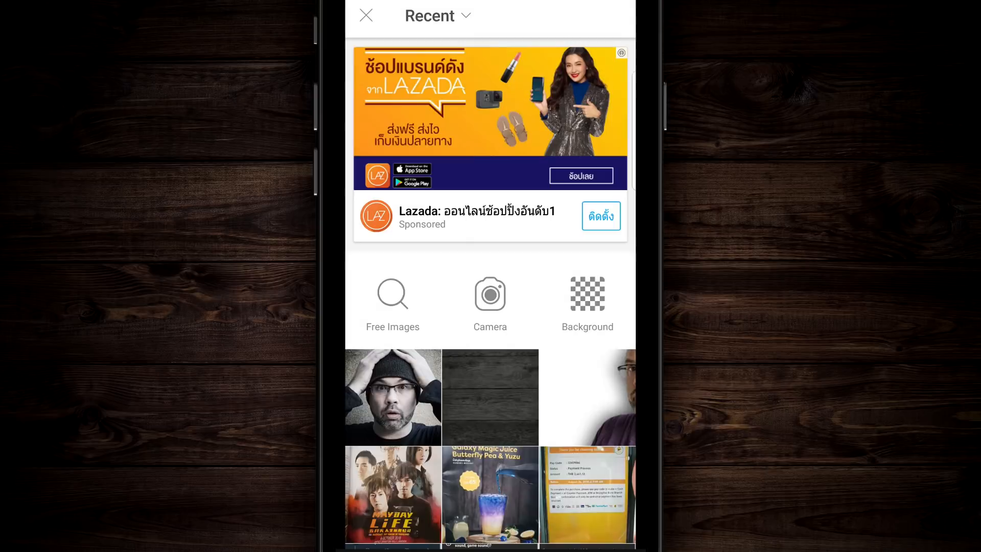
pyautogui.click(490, 398)
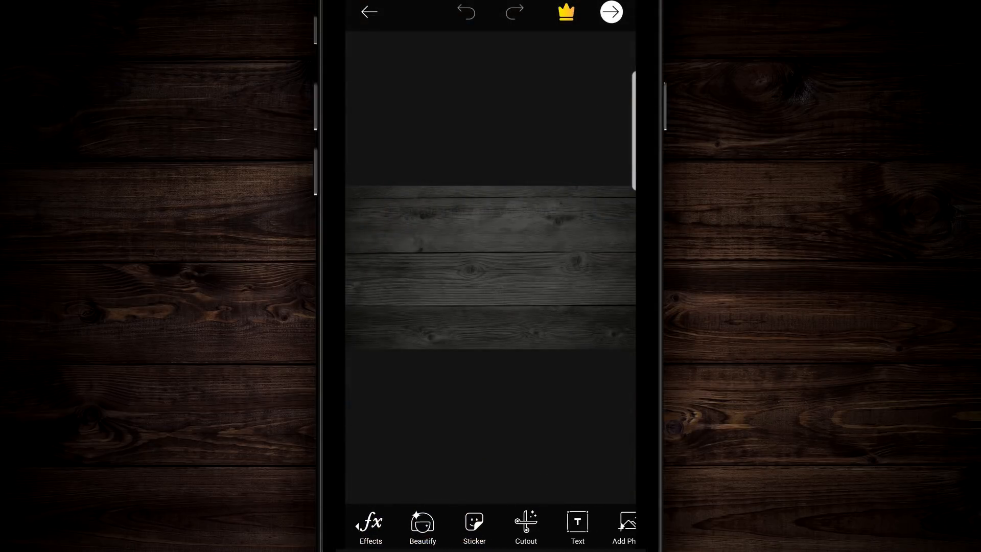
pyautogui.hscroll(-3)
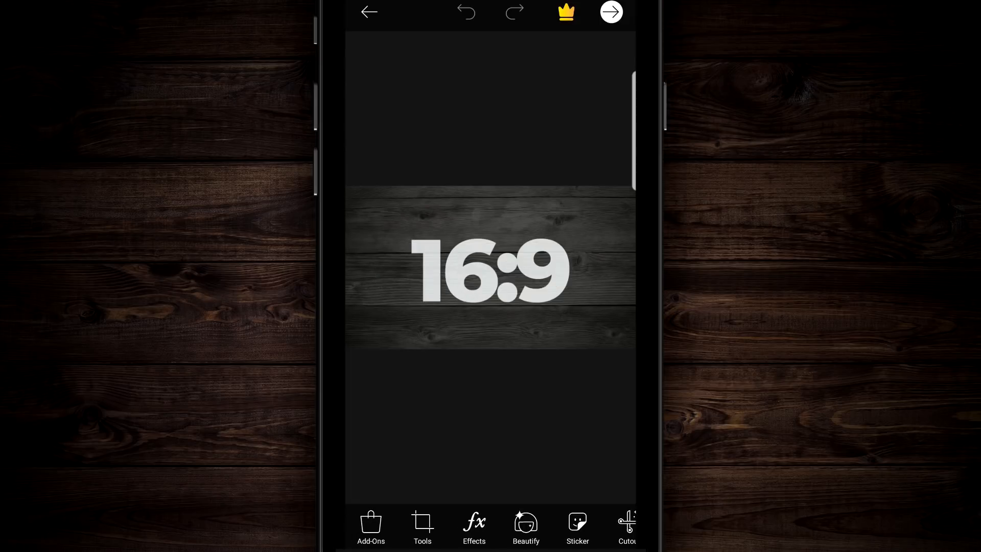
# Resize the wood background to 1920 by 1080 via Tools > Resize
pyautogui.click(423, 528)
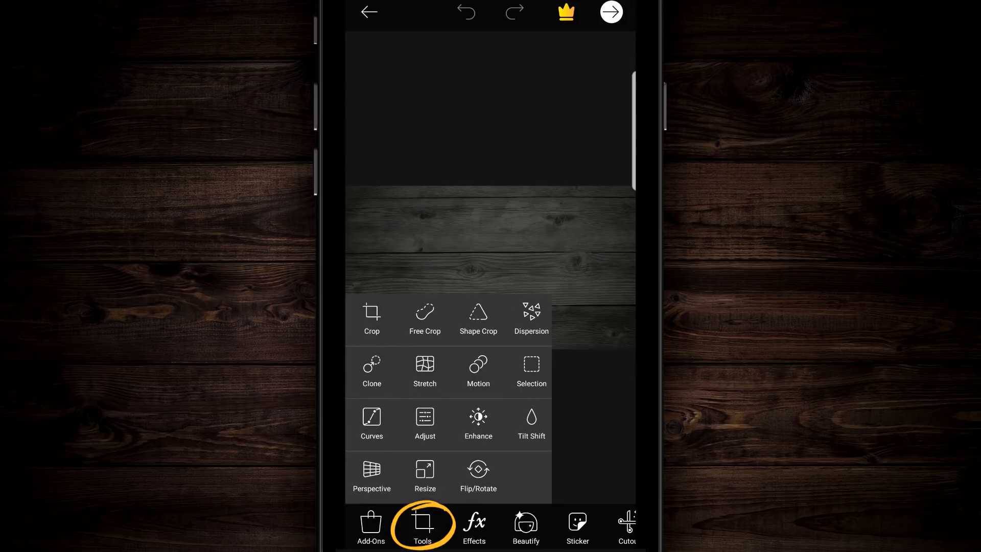
pyautogui.click(425, 477)
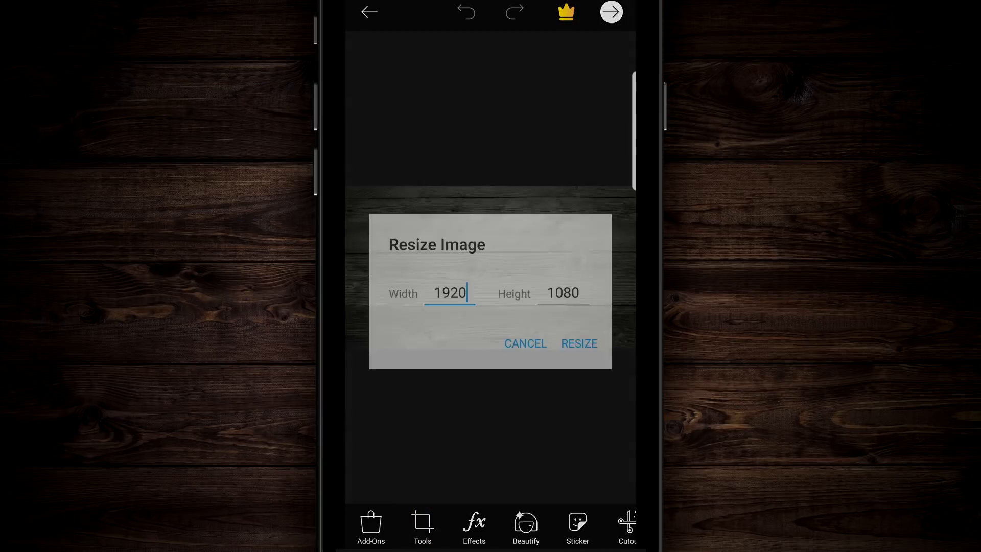
pyautogui.click(450, 293)
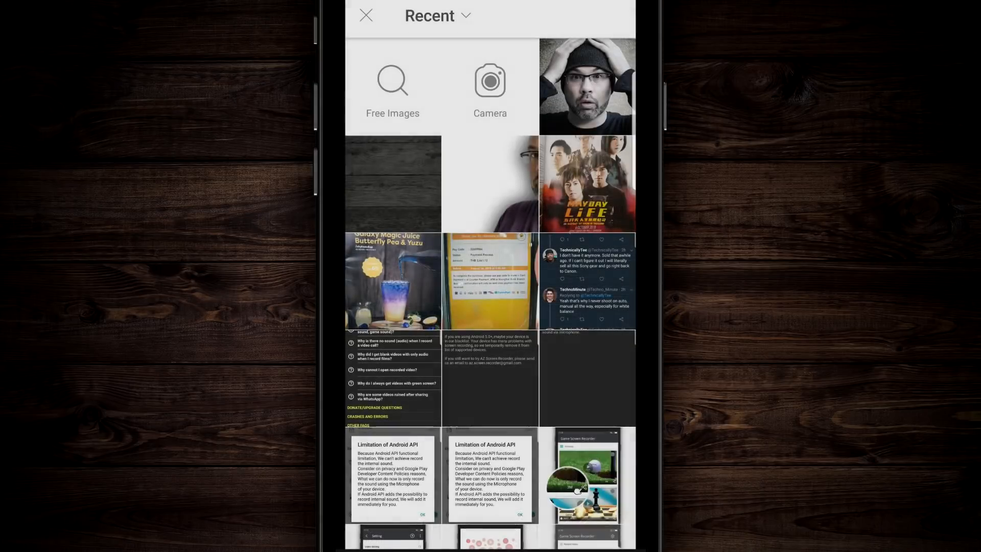
# Add the presenter photo over the wood background and place it along the right edge
pyautogui.click(490, 183)
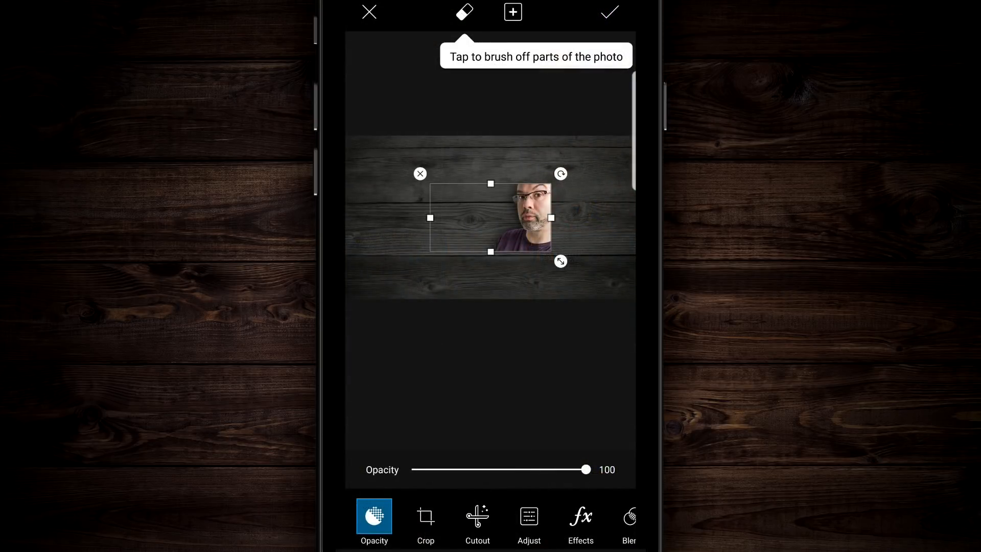
pyautogui.click(465, 12)
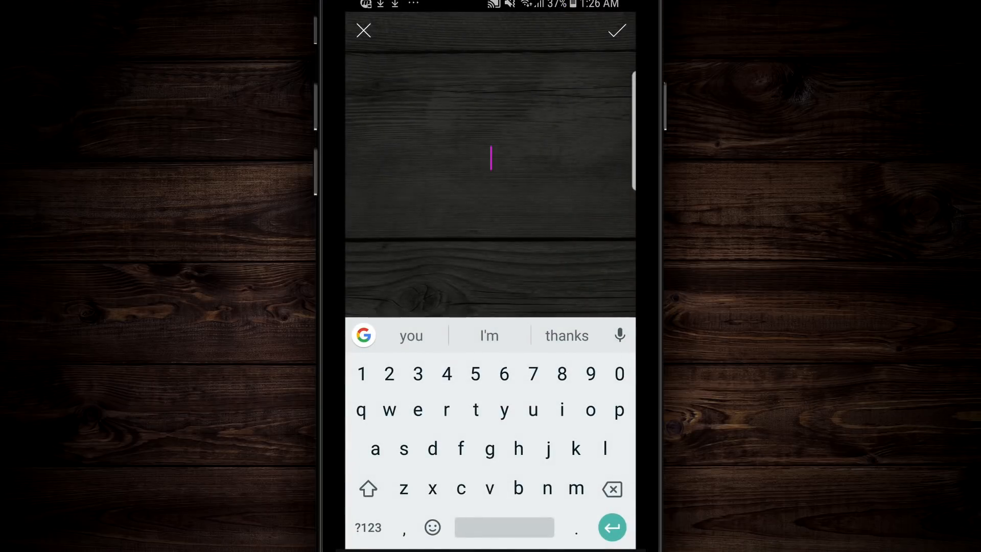
# Add a text layer reading EASY in capitals
pyautogui.click(368, 488)
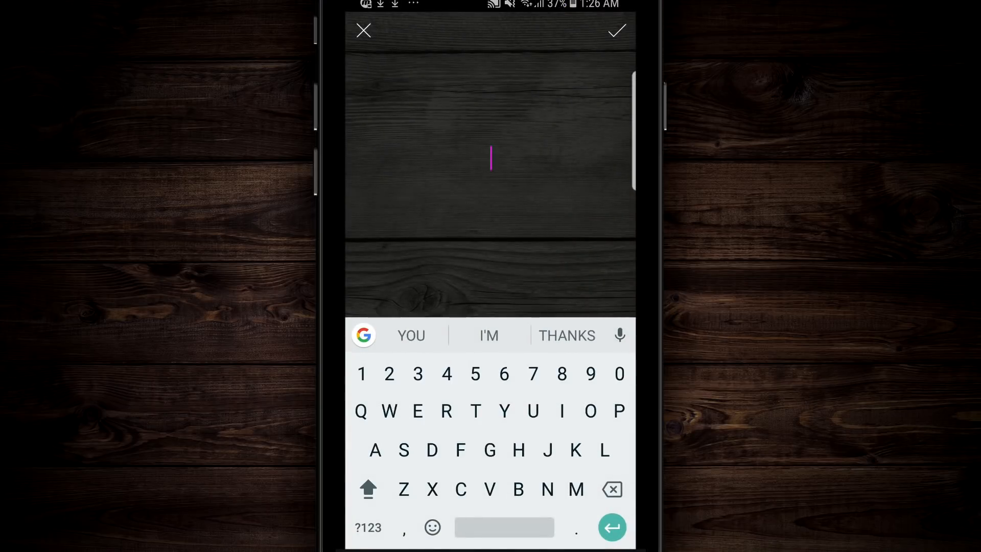
pyautogui.write('EASY')
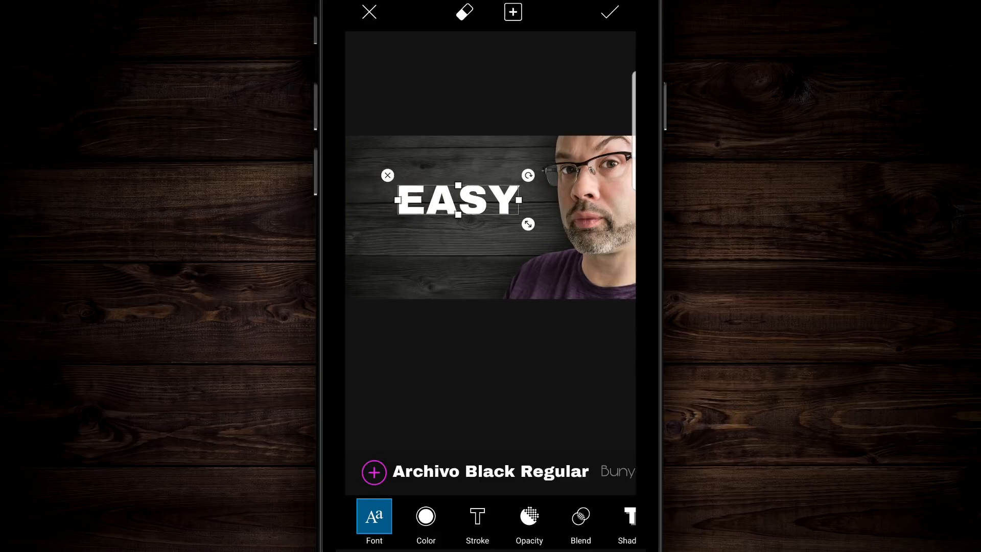
# Move EASY to the upper left, enlarge it and tilt it slightly
pyautogui.moveTo(456, 200); pyautogui.dragTo(441, 190)
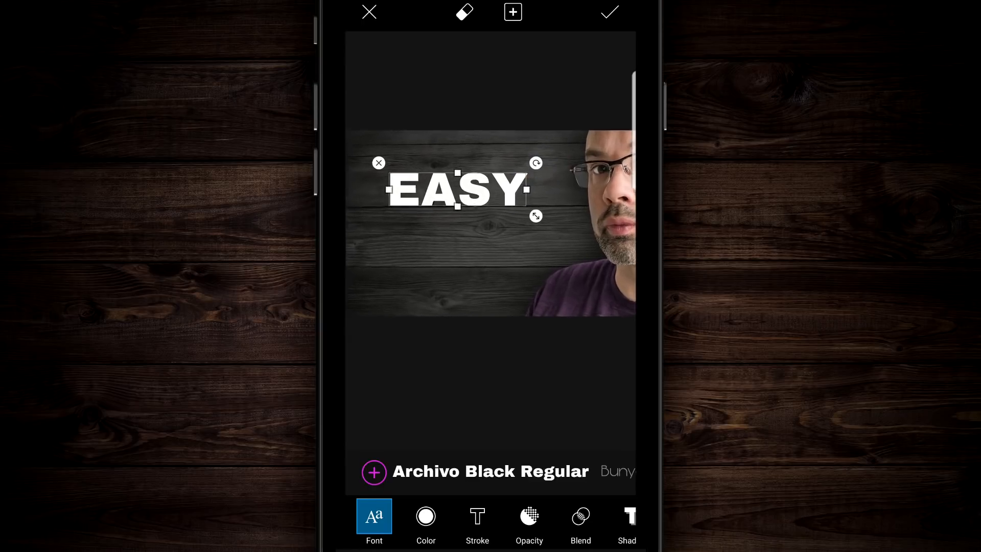
pyautogui.moveTo(535, 215); pyautogui.dragTo(554, 227)
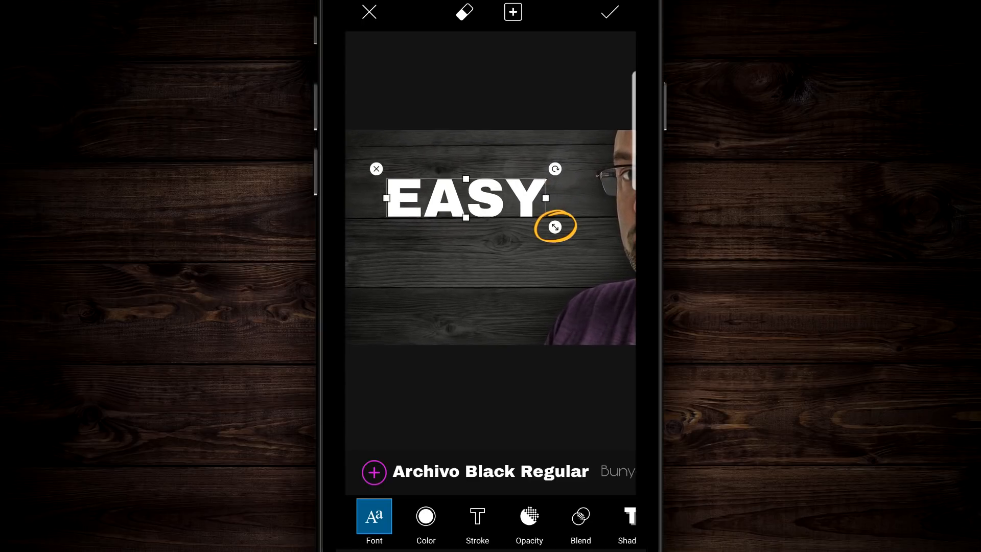
pyautogui.moveTo(555, 227); pyautogui.dragTo(555, 227)
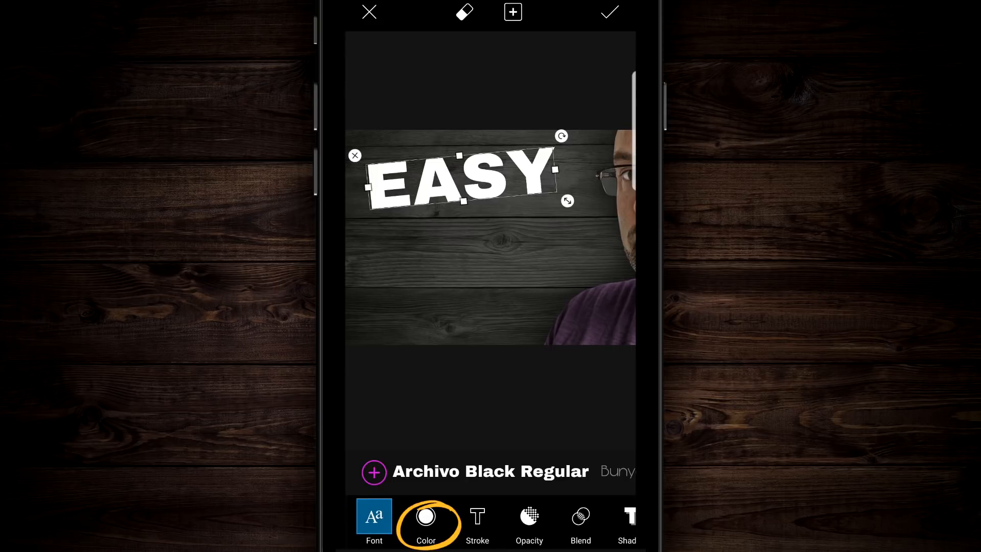
# Recolour the EASY text from white to yellow in the Color options
pyautogui.click(581, 522)
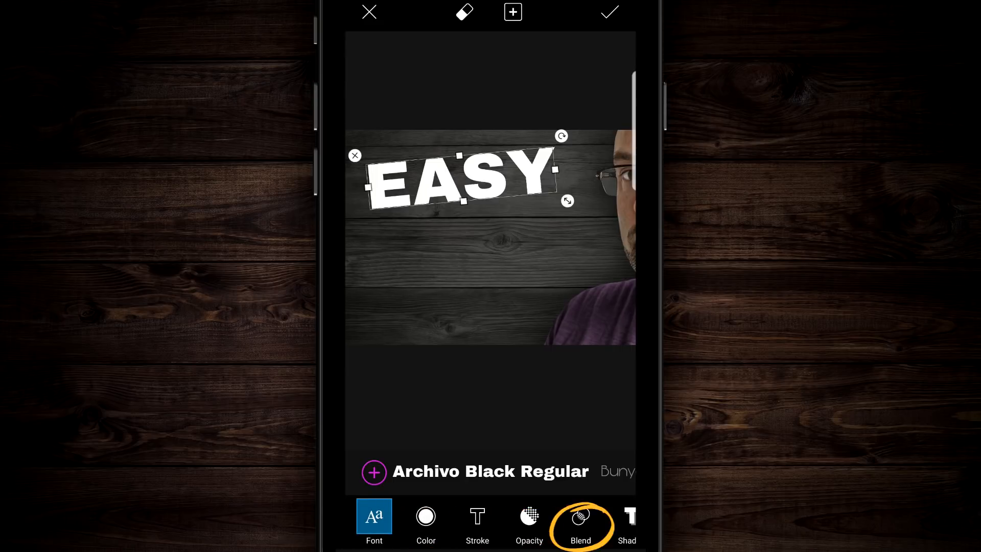
pyautogui.click(425, 523)
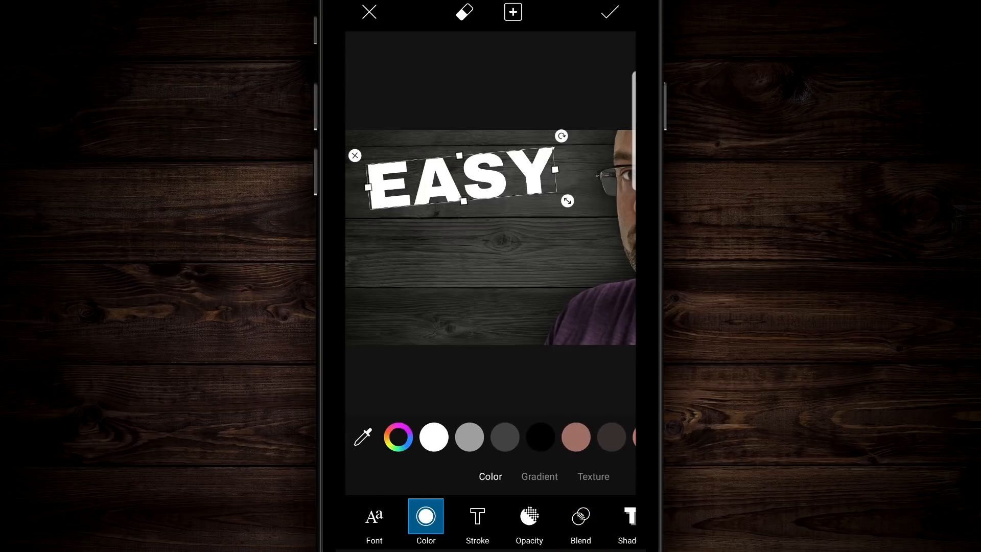
pyautogui.click(398, 436)
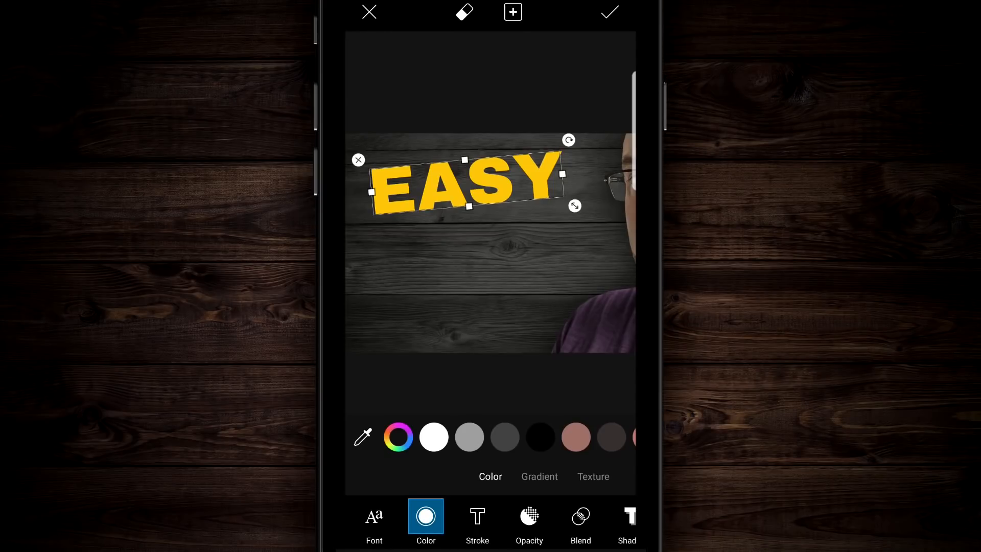
# Give EASY a black stroke at amount 50 and commit the text to the image
pyautogui.click(477, 522)
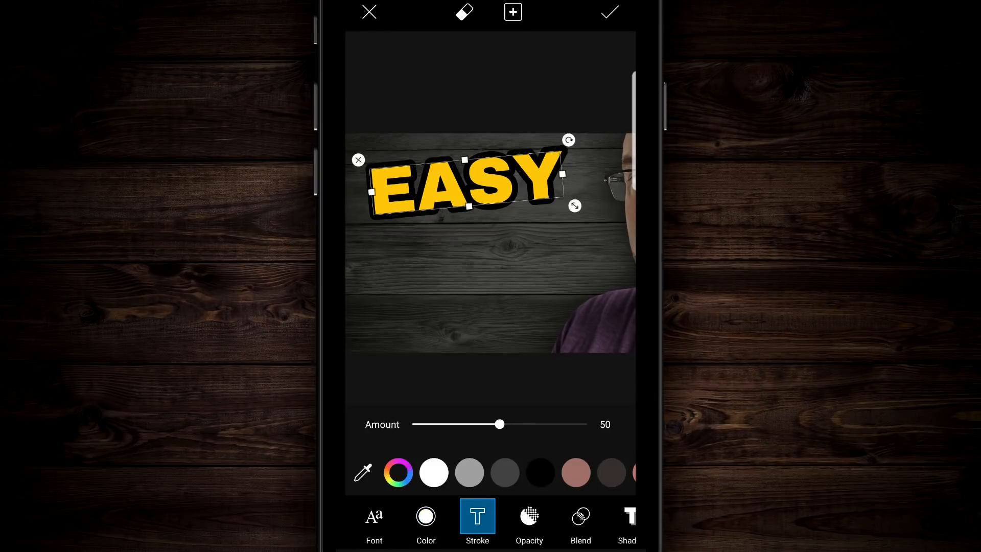
pyautogui.moveTo(500, 425); pyautogui.dragTo(421, 425)
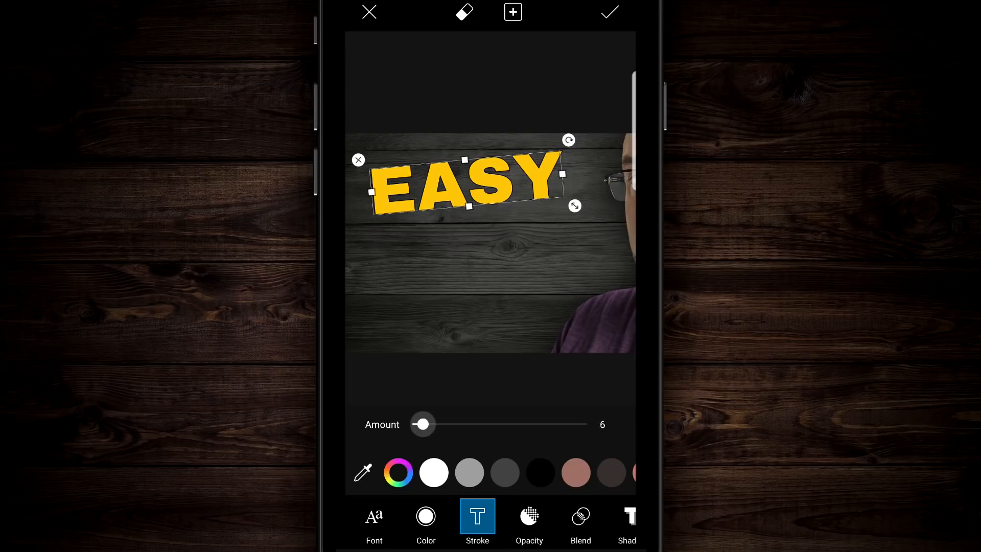
pyautogui.moveTo(423, 424); pyautogui.dragTo(508, 424)
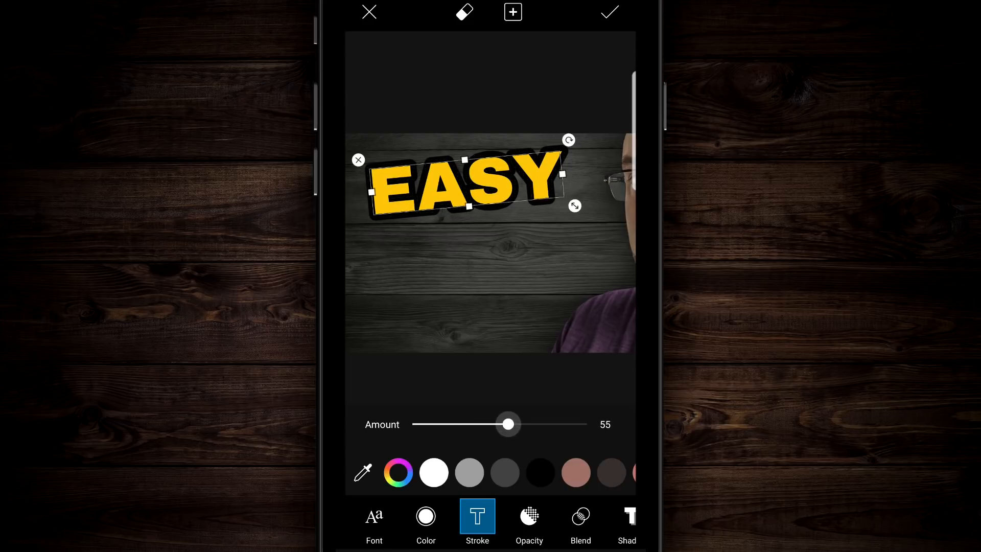
pyautogui.moveTo(508, 425); pyautogui.dragTo(572, 425)
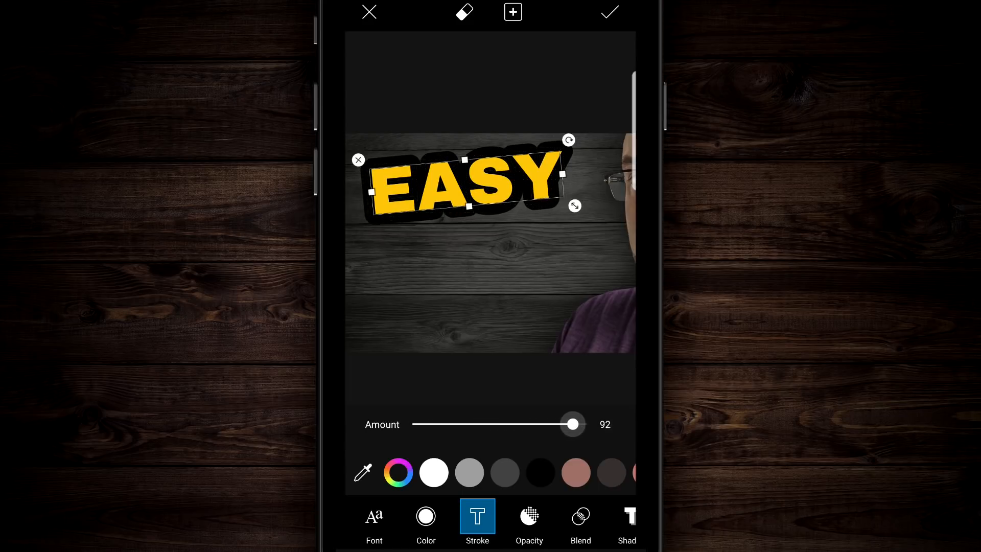
pyautogui.moveTo(572, 425); pyautogui.dragTo(494, 424)
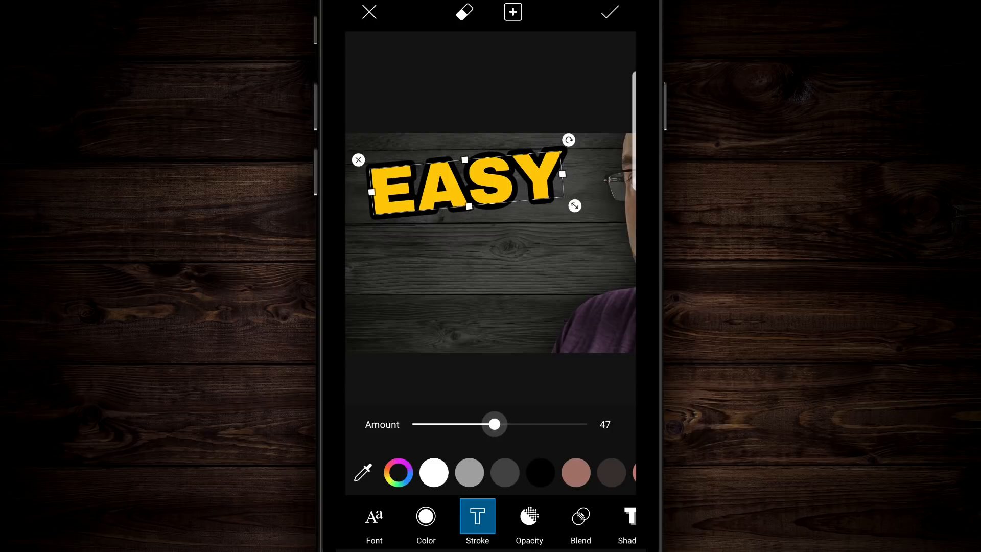
pyautogui.moveTo(494, 424); pyautogui.dragTo(505, 424)
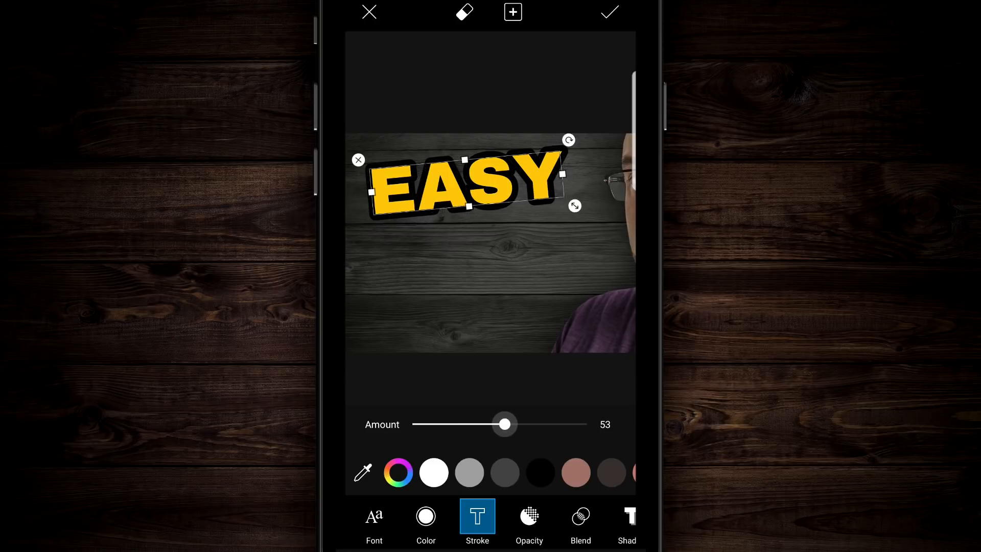
pyautogui.moveTo(505, 425); pyautogui.dragTo(499, 424)
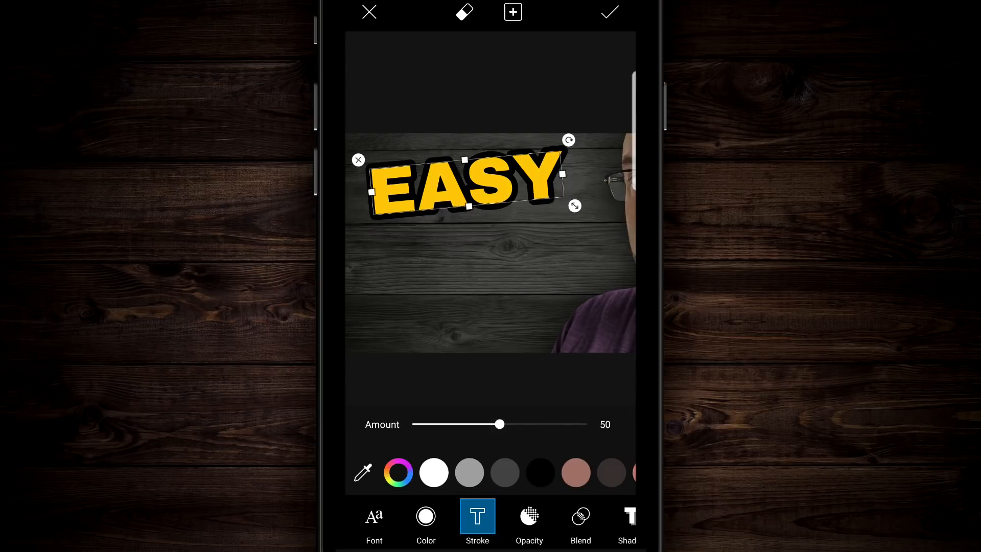
pyautogui.hscroll(-3)
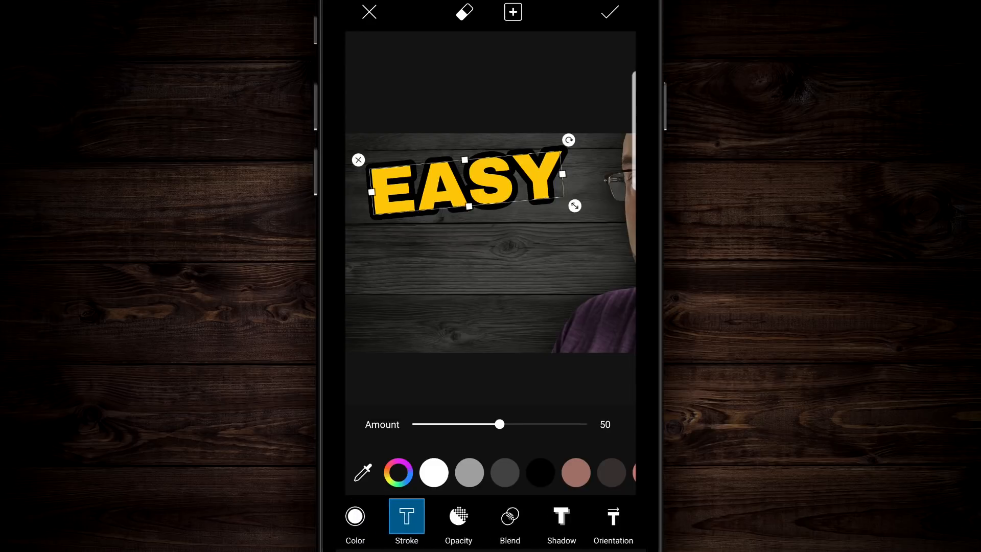
pyautogui.click(608, 12)
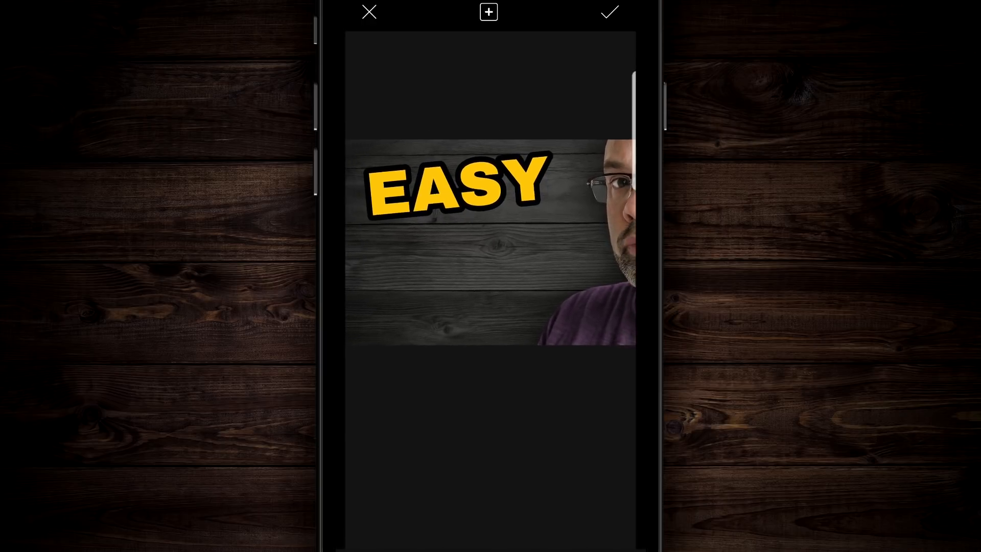
# Add a YOUTUBE text layer and position it beneath EASY
pyautogui.click(488, 12)
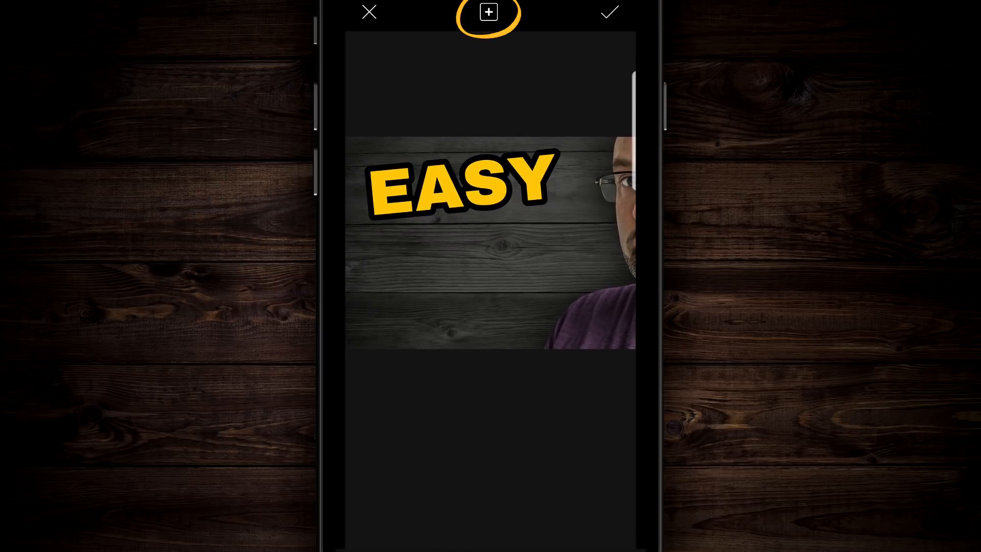
pyautogui.click(489, 12)
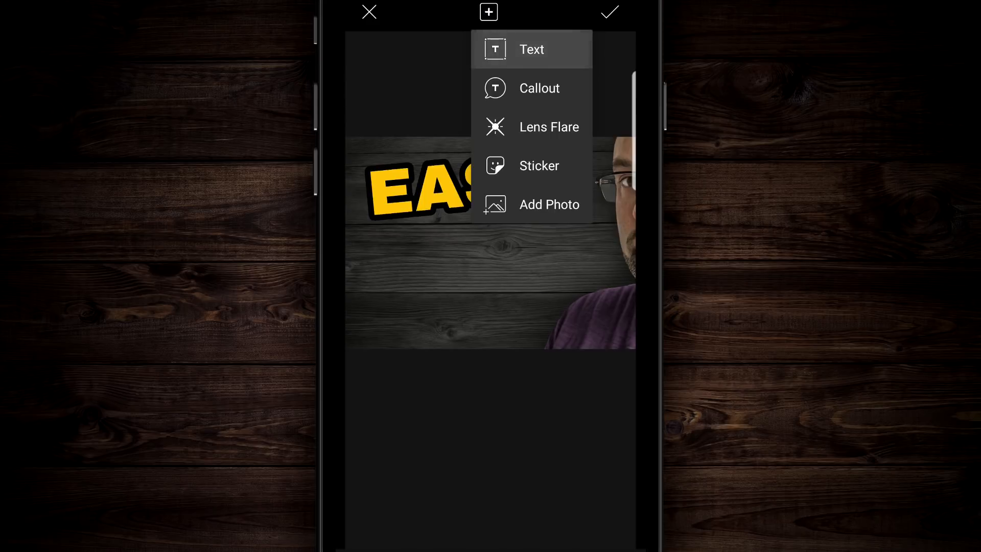
pyautogui.click(531, 49)
pyautogui.write('YOUT')
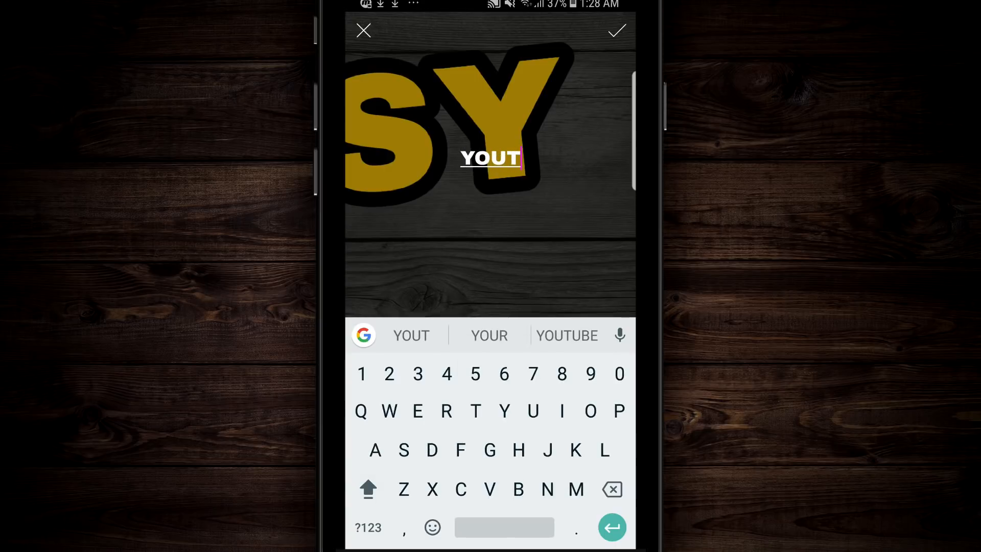
pyautogui.click(567, 335)
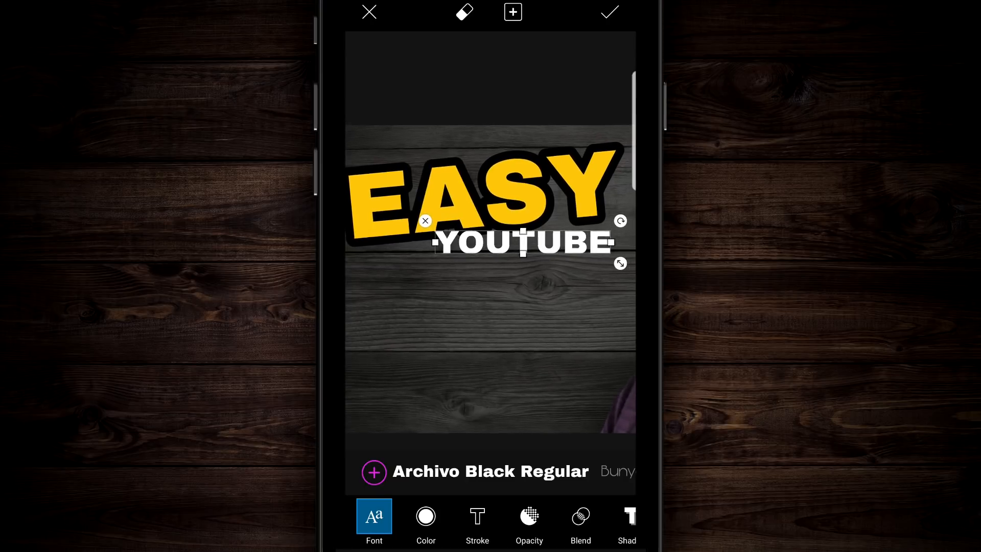
pyautogui.moveTo(524, 243); pyautogui.dragTo(476, 268)
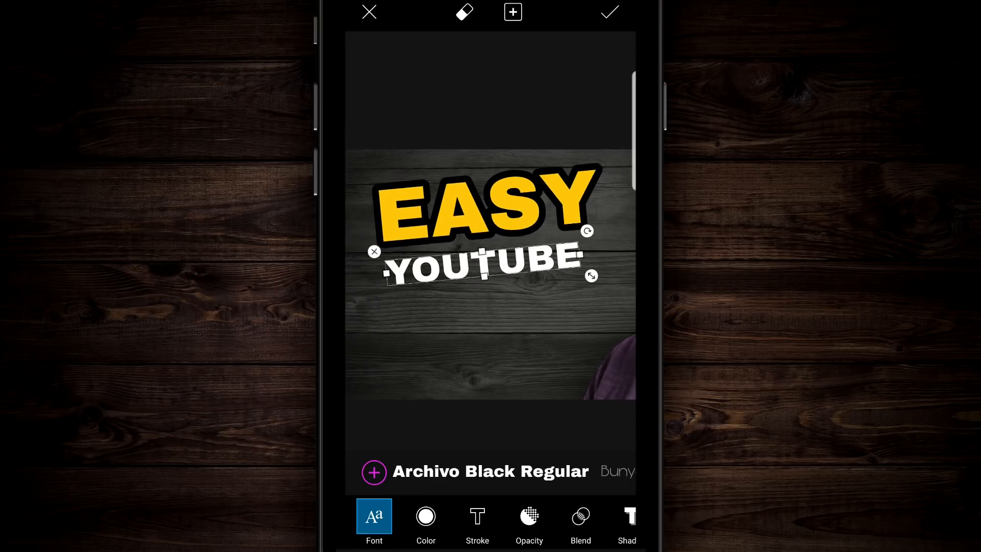
# Colour the YOUTUBE word red in the colour picker
pyautogui.click(609, 12)
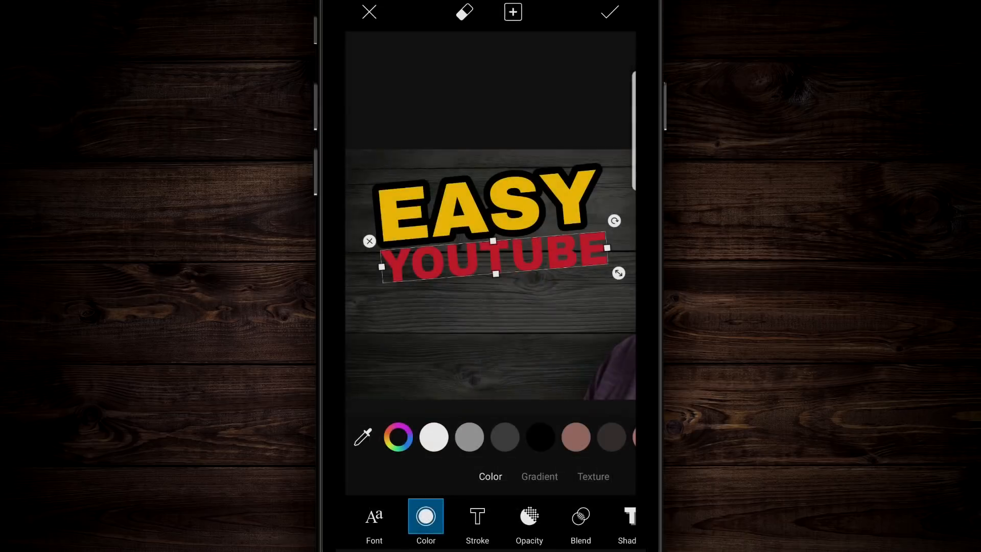
pyautogui.click(398, 436)
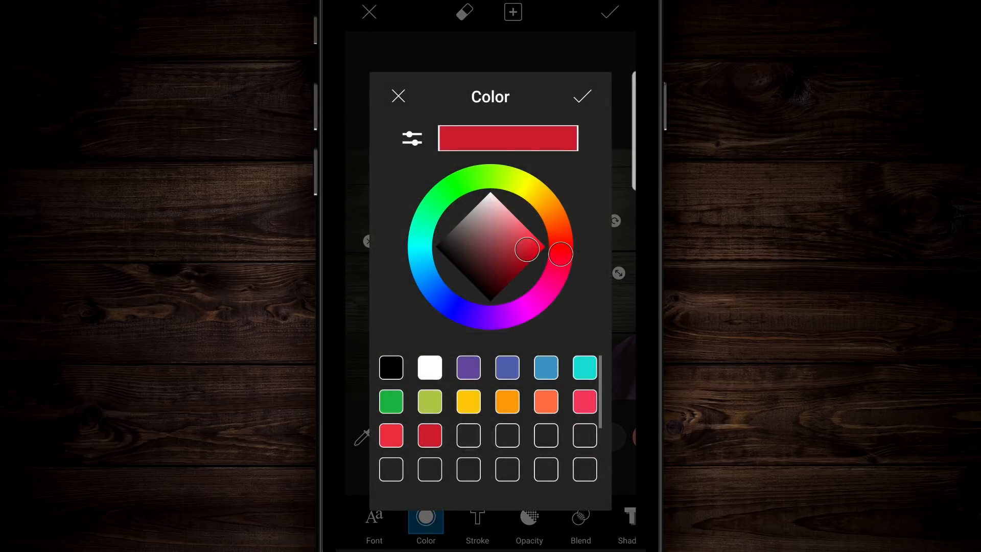
pyautogui.moveTo(527, 248); pyautogui.dragTo(531, 239)
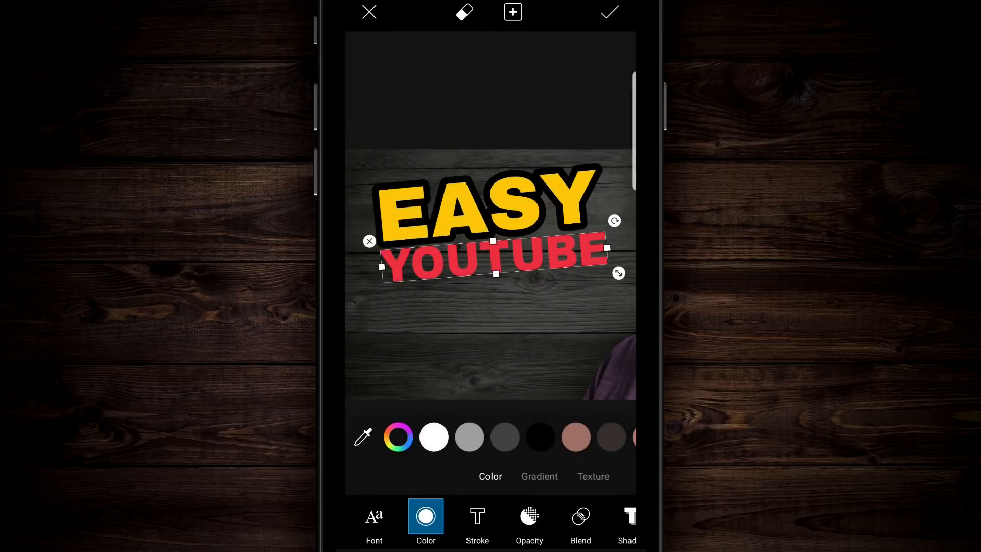
# Set YOUTUBE's black stroke amount to 70 and apply the text to the image
pyautogui.click(477, 525)
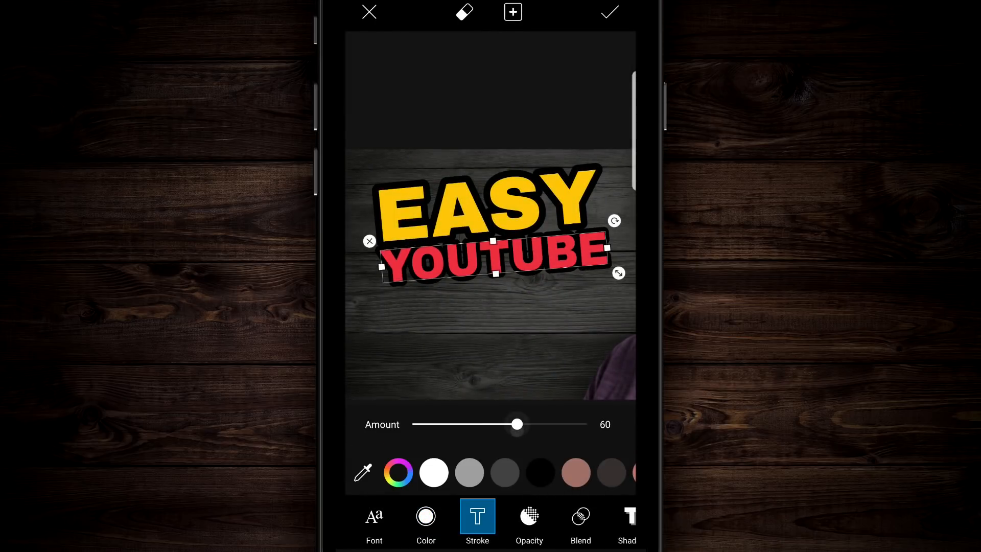
pyautogui.moveTo(515, 425); pyautogui.dragTo(531, 424)
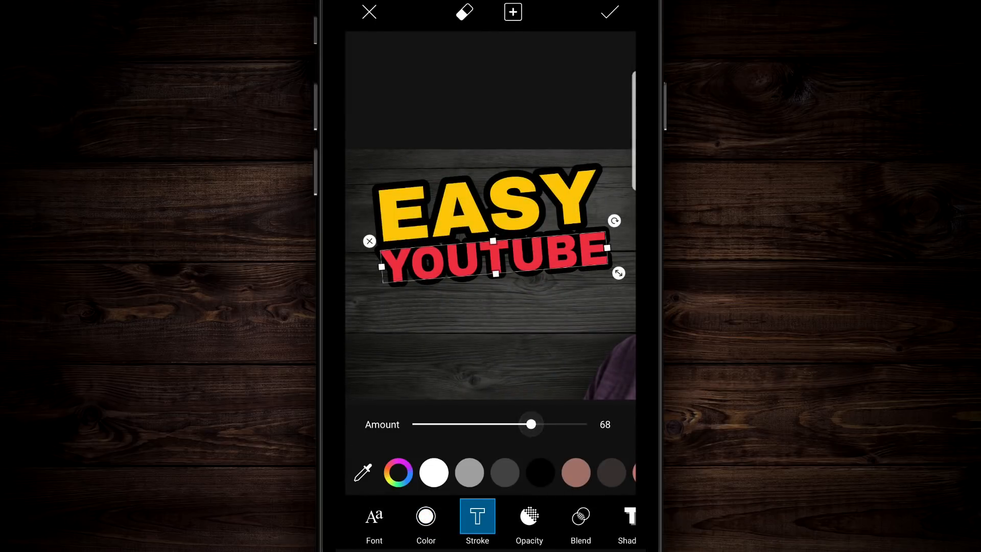
pyautogui.moveTo(531, 424); pyautogui.dragTo(526, 425)
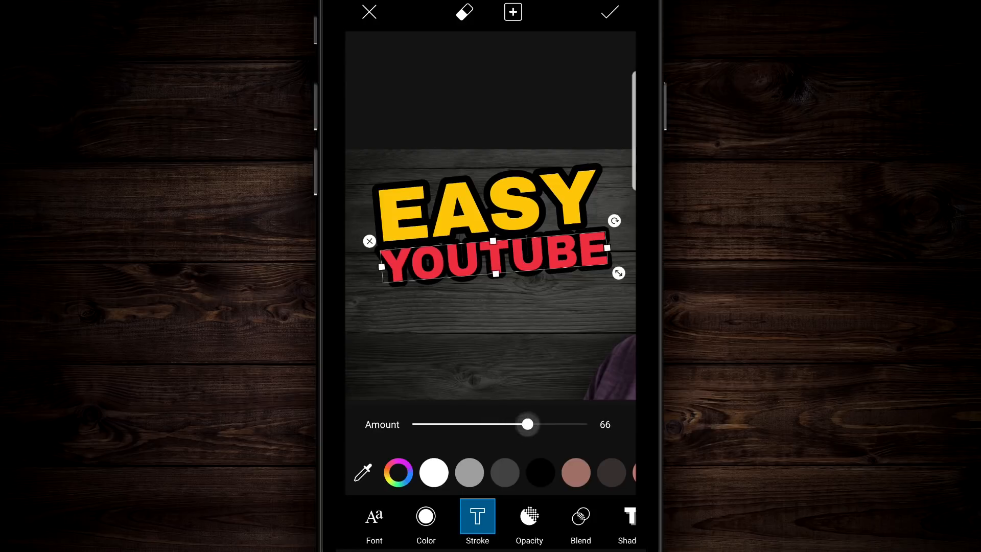
pyautogui.moveTo(526, 424); pyautogui.dragTo(535, 424)
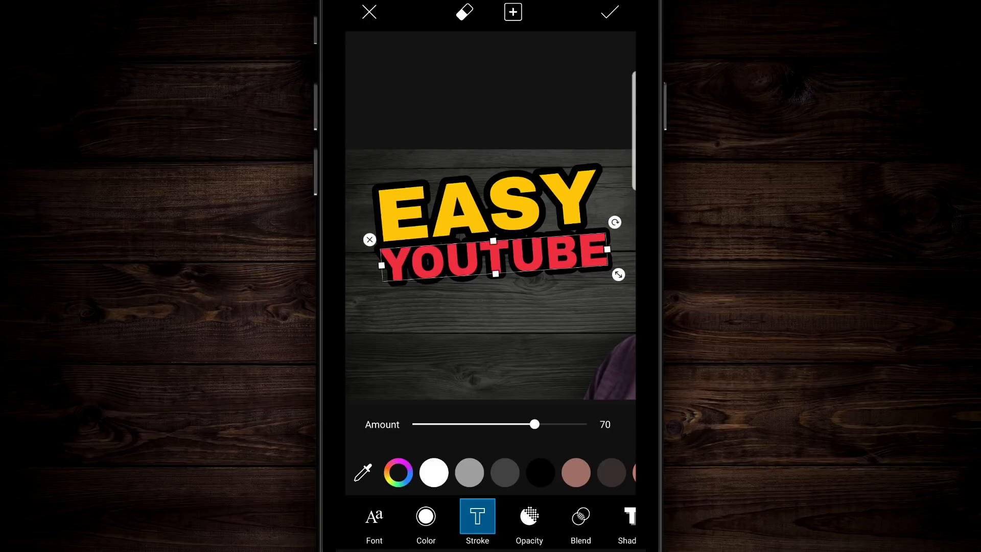
pyautogui.click(608, 12)
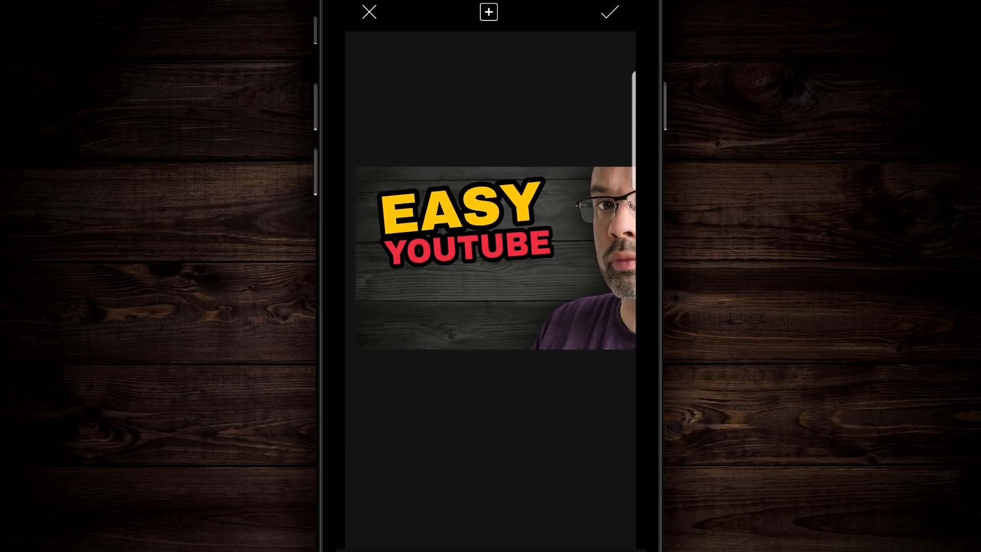
# Add a THUMBS text layer and place it below YOUTUBE
pyautogui.click(489, 12)
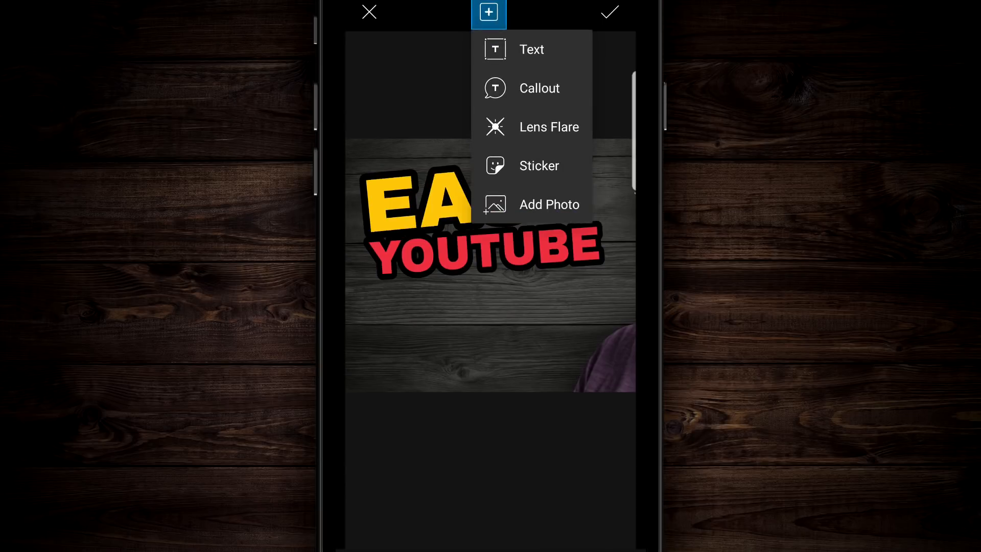
pyautogui.click(532, 49)
pyautogui.write('THUMBS')
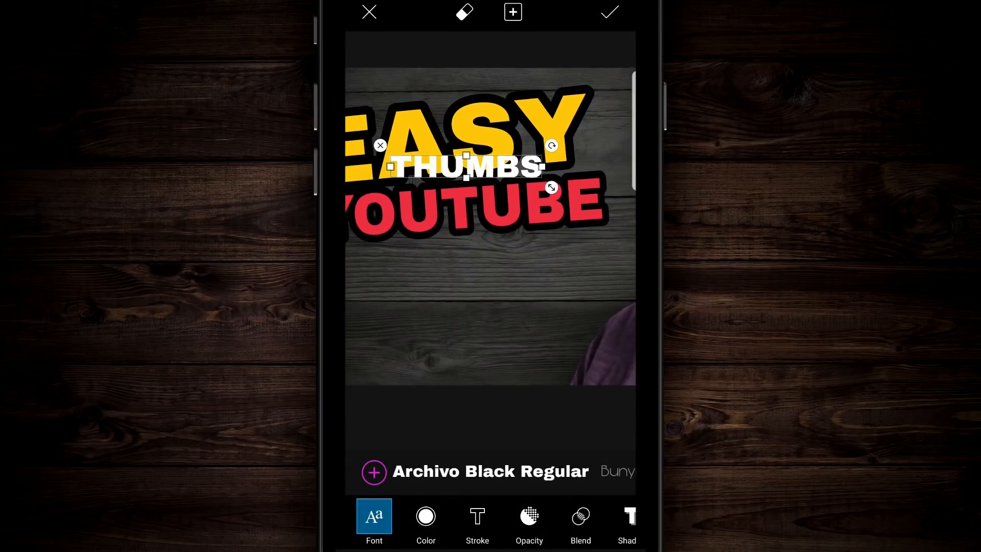
pyautogui.moveTo(463, 165); pyautogui.dragTo(480, 216)
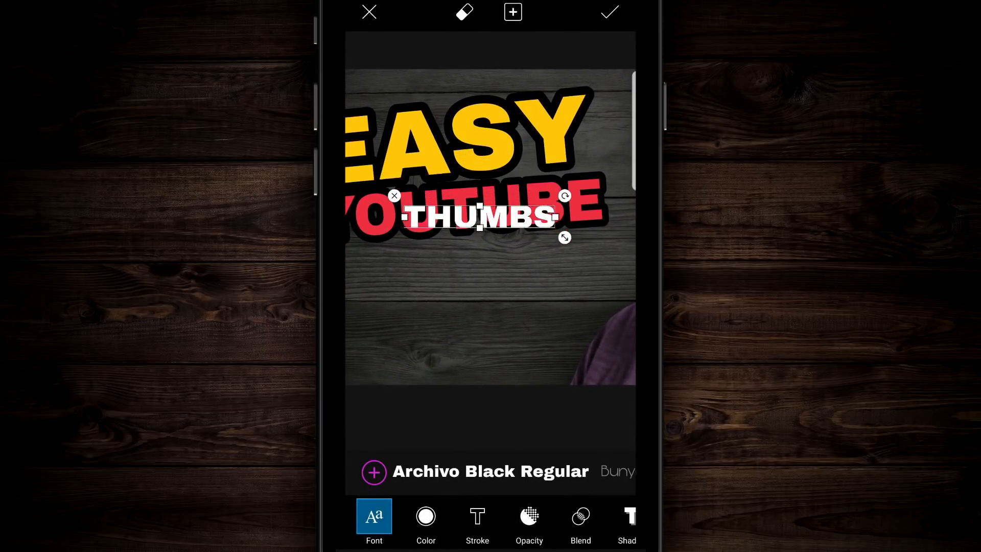
pyautogui.moveTo(478, 216); pyautogui.dragTo(479, 262)
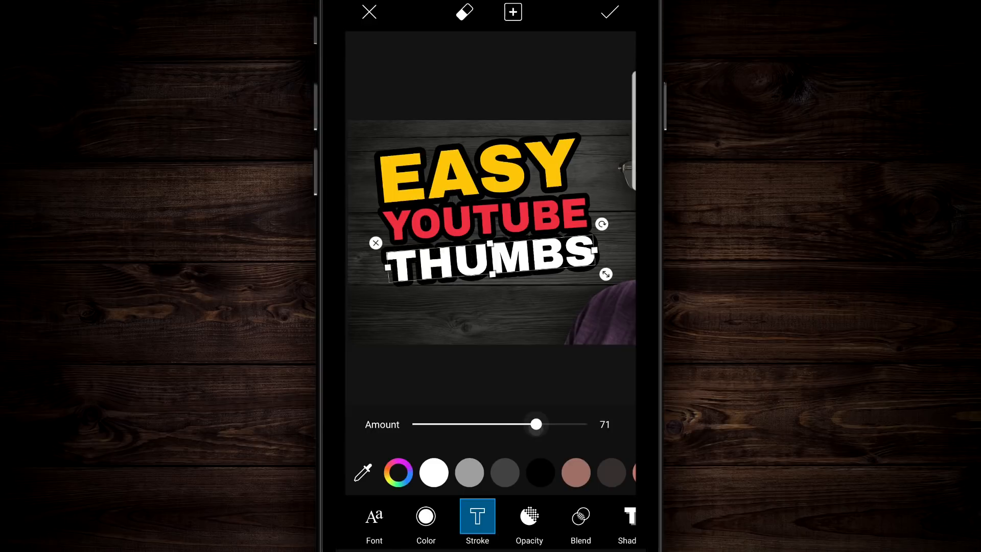
# Give THUMBS a black stroke at amount 70
pyautogui.moveTo(536, 425); pyautogui.dragTo(534, 424)
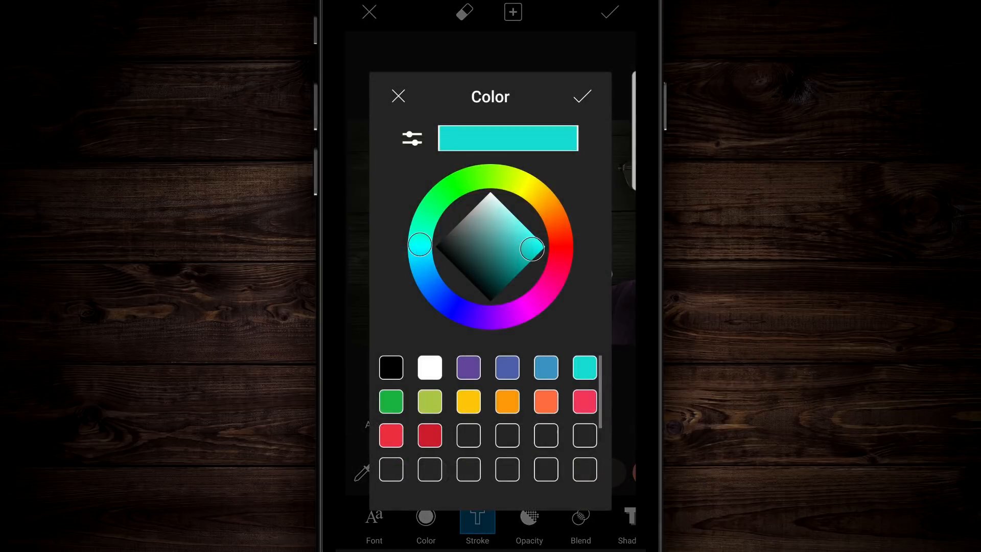
pyautogui.moveTo(532, 247); pyautogui.dragTo(560, 247)
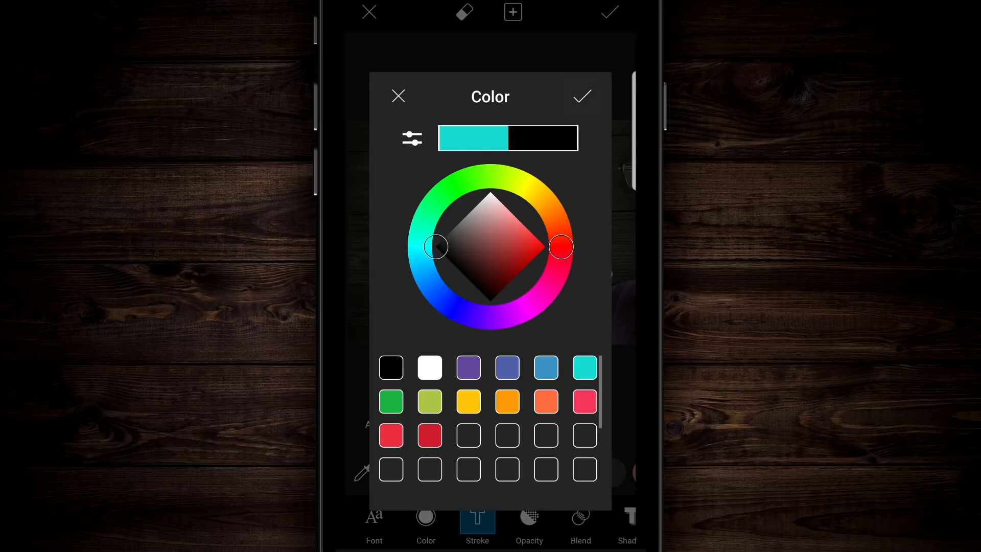
pyautogui.click(581, 96)
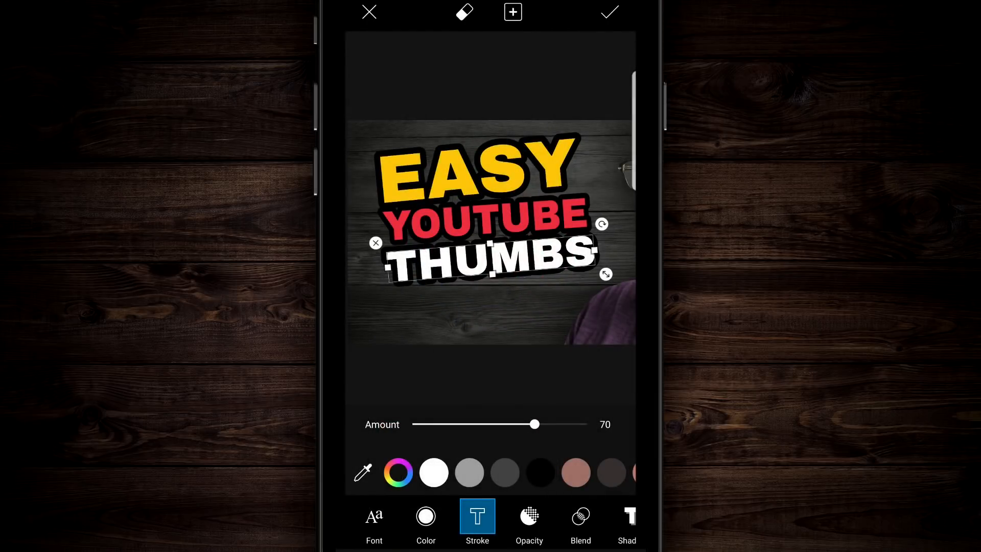
# Colour THUMBS cyan and apply it to the image
pyautogui.click(425, 522)
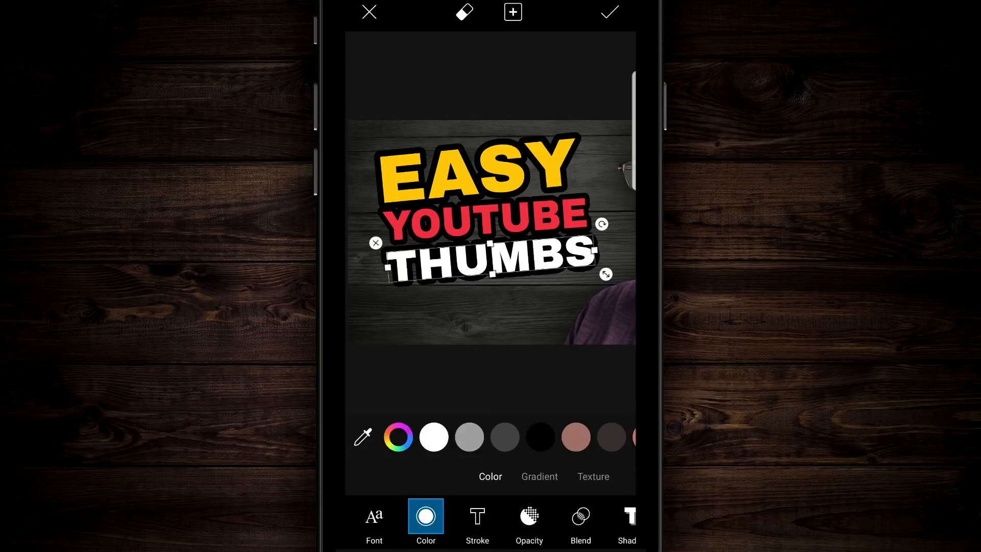
pyautogui.click(398, 437)
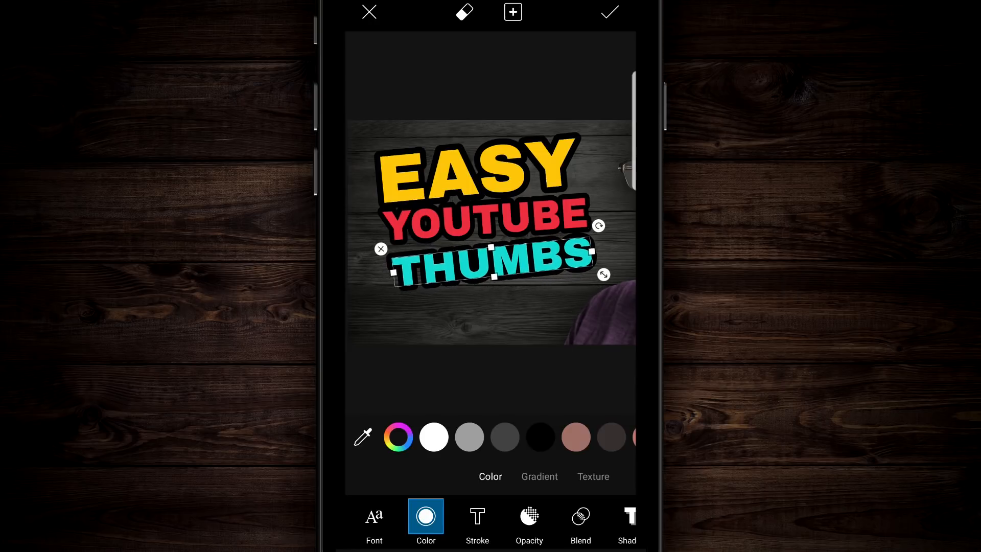
pyautogui.click(374, 523)
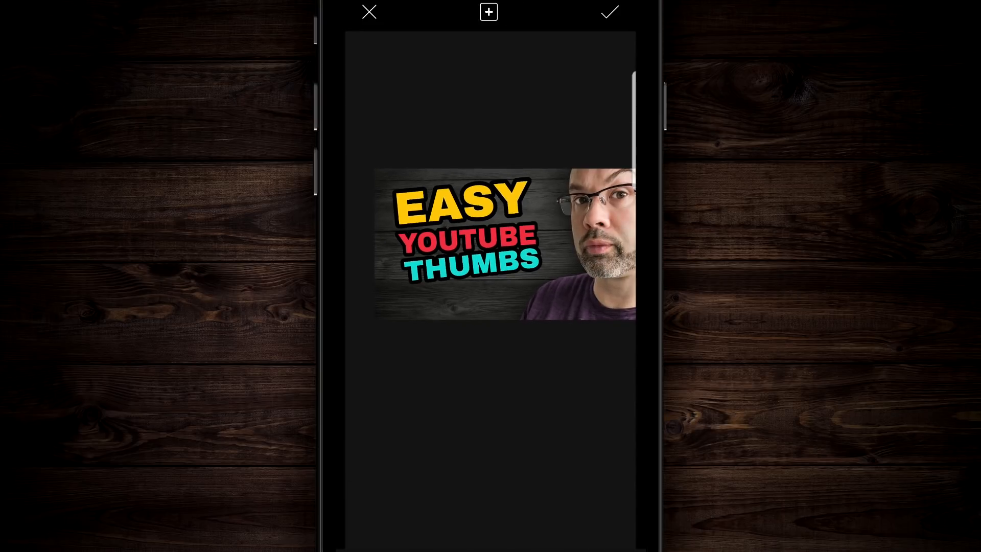
pyautogui.click(468, 262)
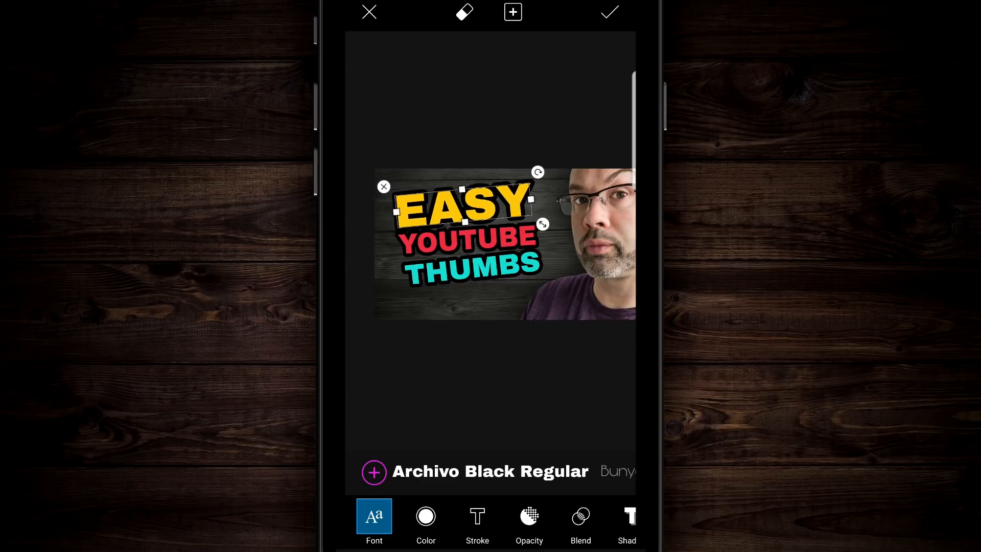
pyautogui.click(608, 12)
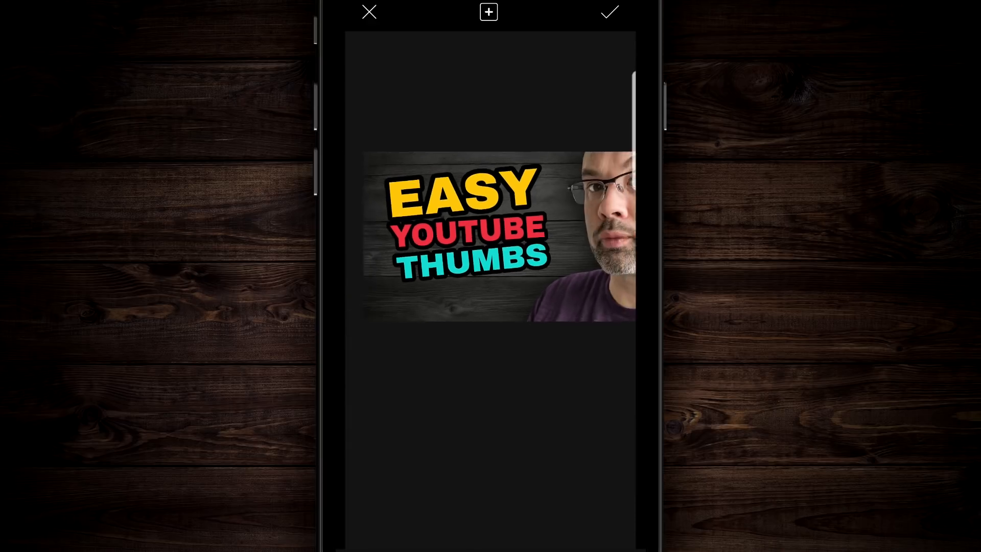
# Reselect YOUTUBE and recolour it lime green
pyautogui.click(463, 225)
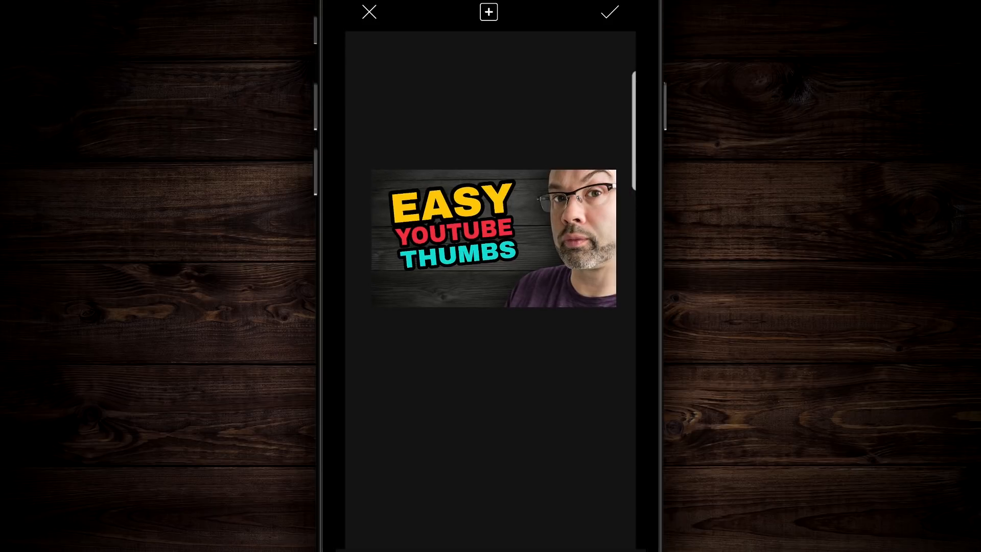
pyautogui.click(454, 241)
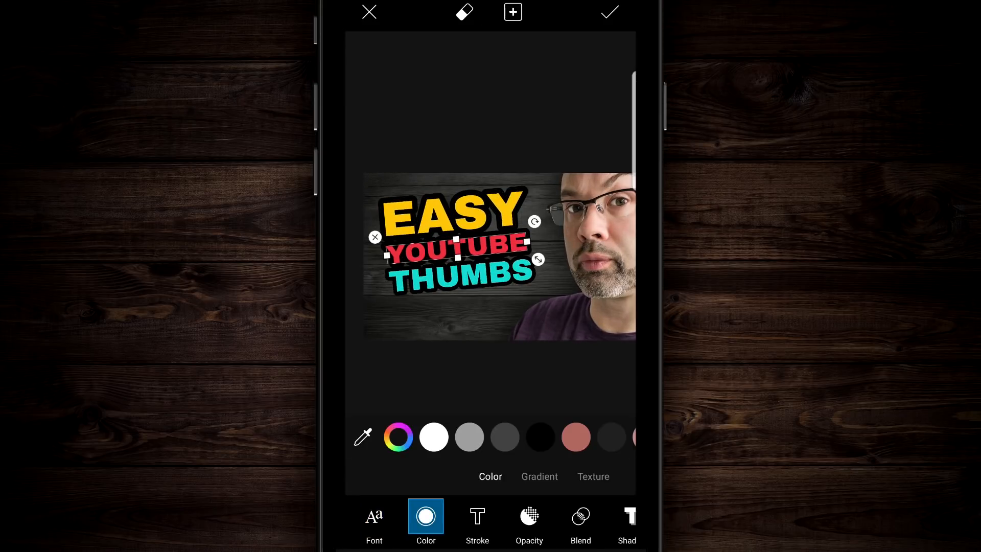
pyautogui.click(398, 437)
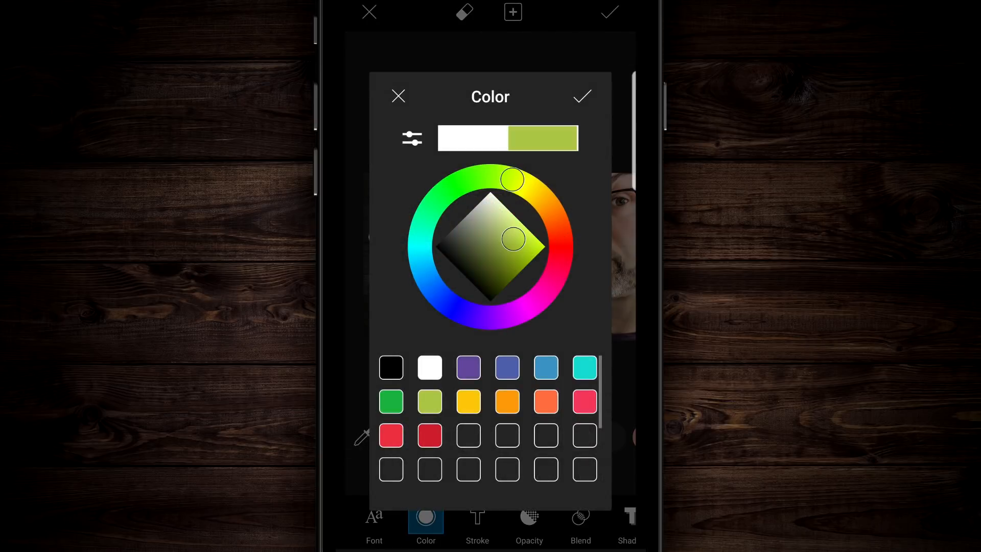
pyautogui.click(581, 96)
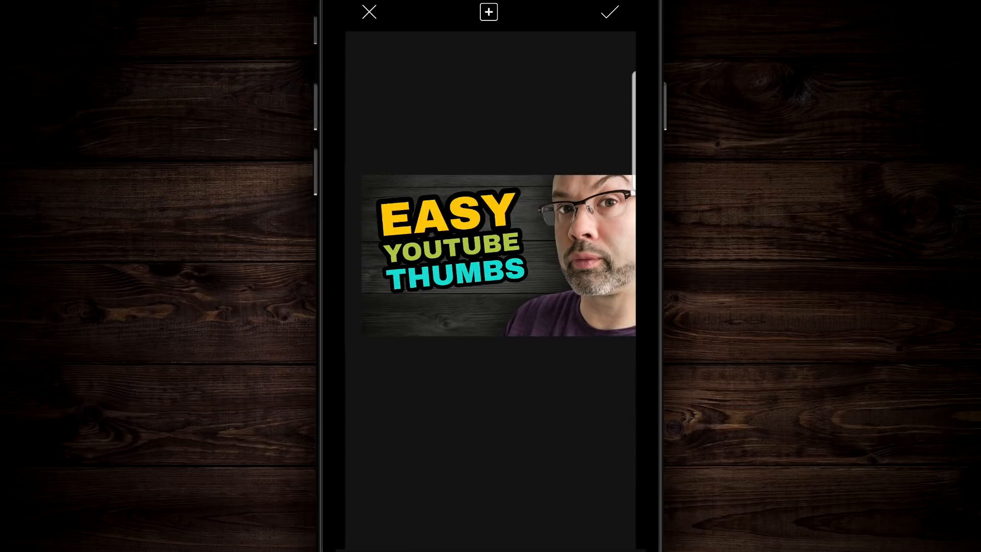
# Apply the text layers, export, and save the finished thumbnail to the device gallery
pyautogui.click(608, 13)
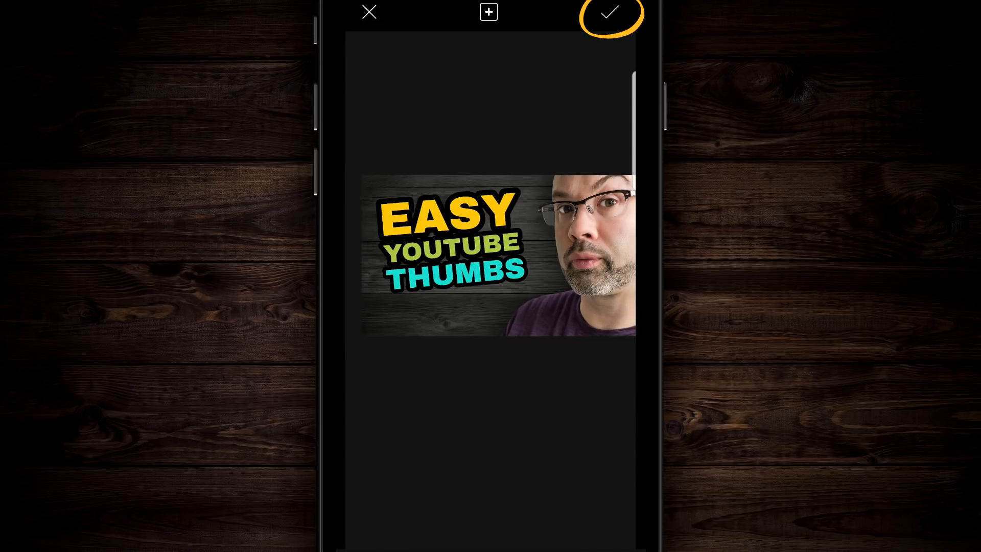
pyautogui.click(610, 12)
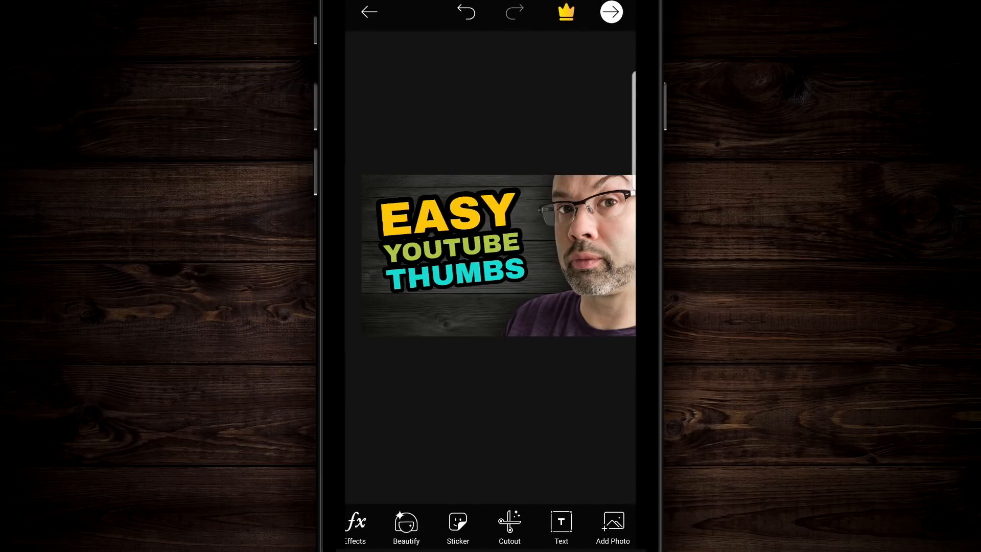
pyautogui.click(611, 11)
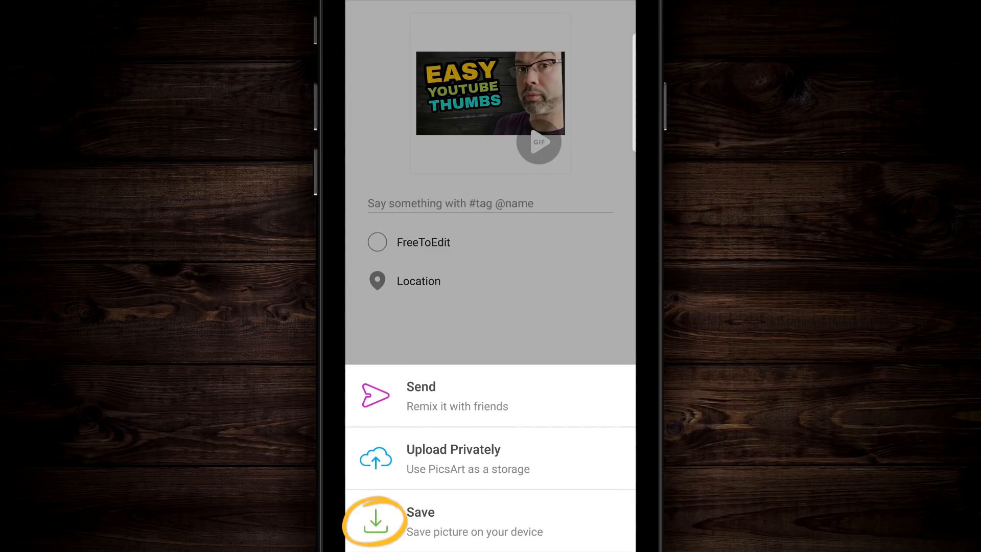
pyautogui.click(376, 519)
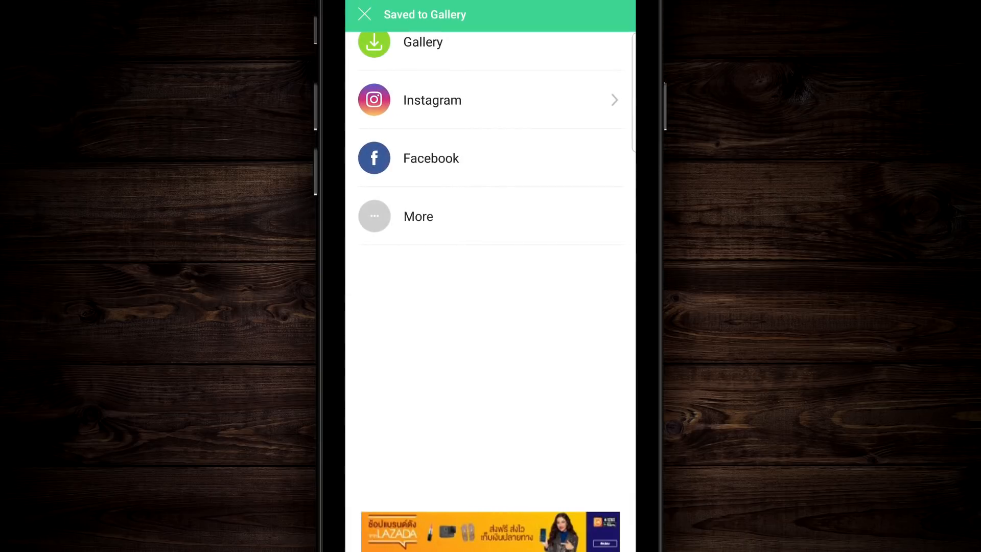